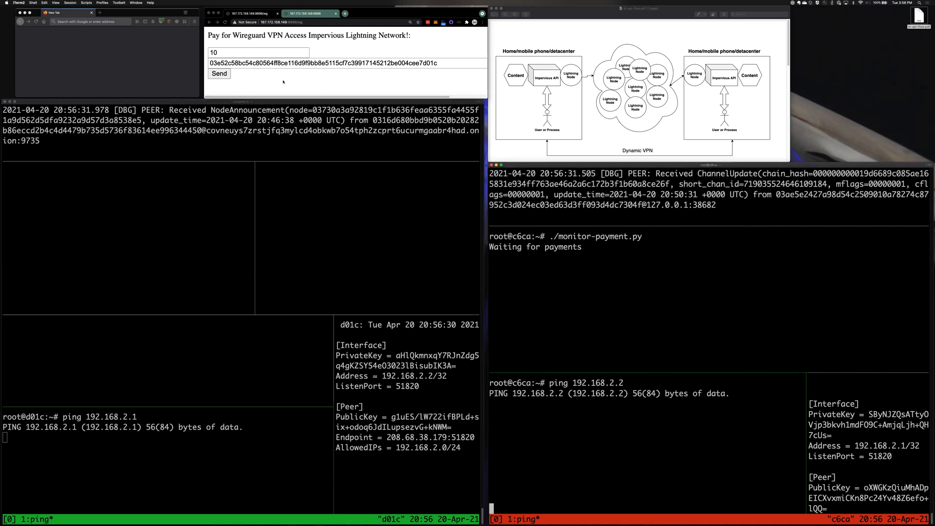
Step: Send the 10-second WireGuard VPN access payment to the node pubkey
click(219, 73)
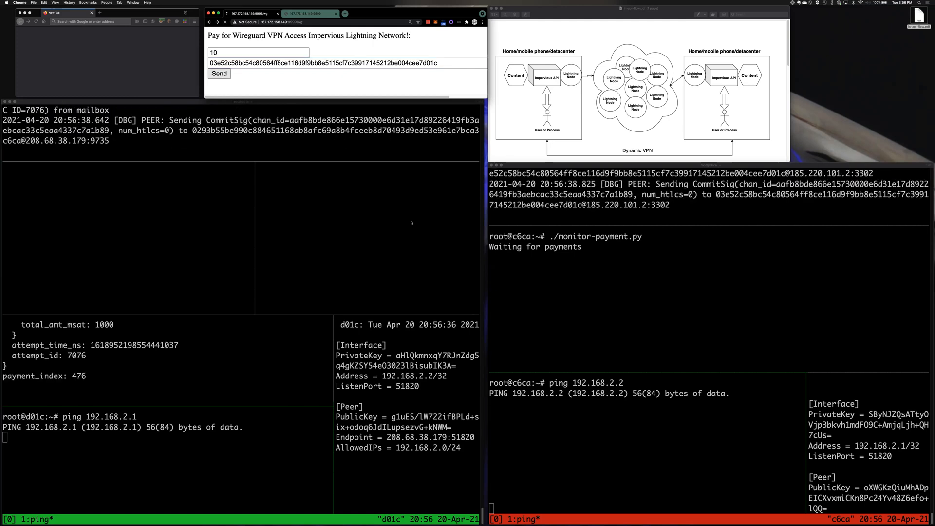
click(219, 74)
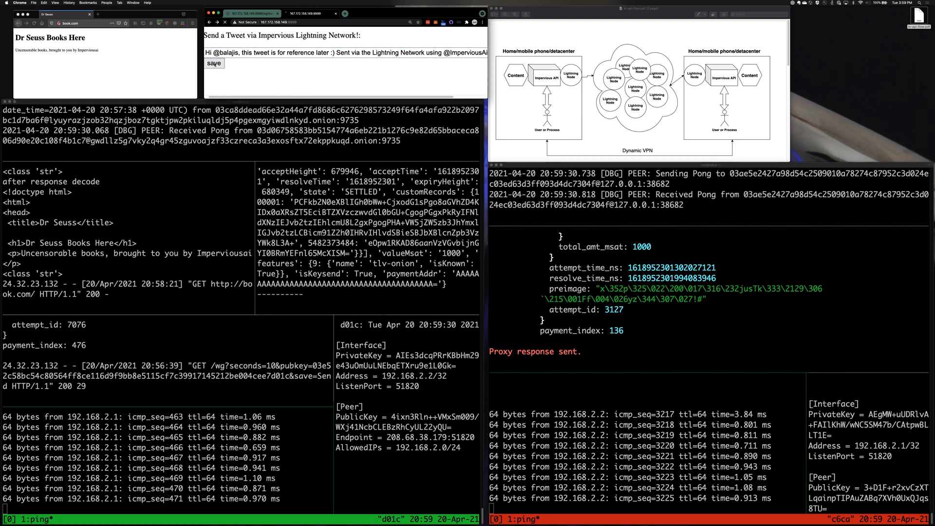
Step: Send the tweet over Lightning and select the tweet text printed by the receiving node
click(213, 63)
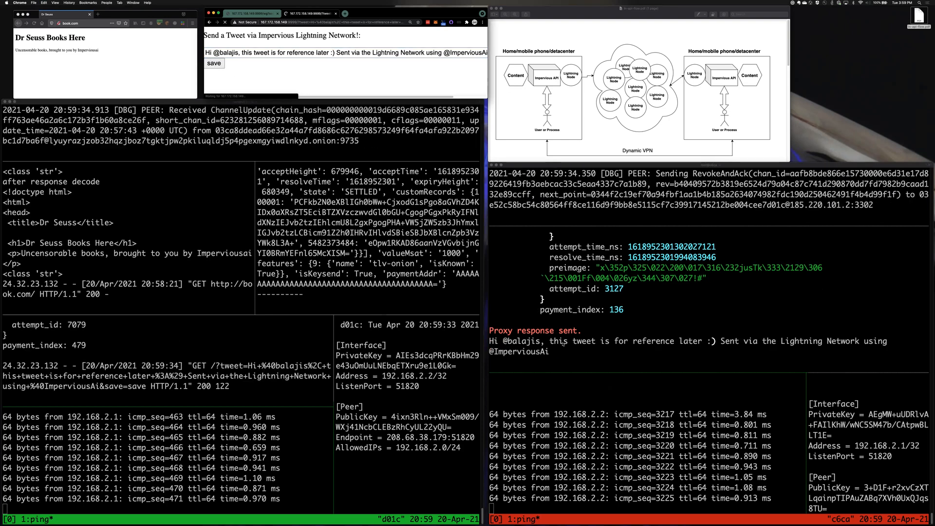
click(213, 63)
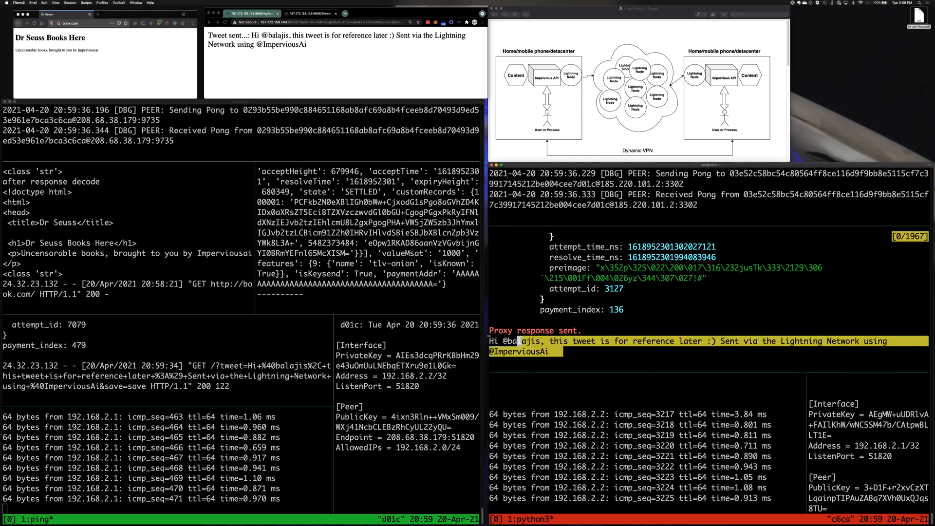